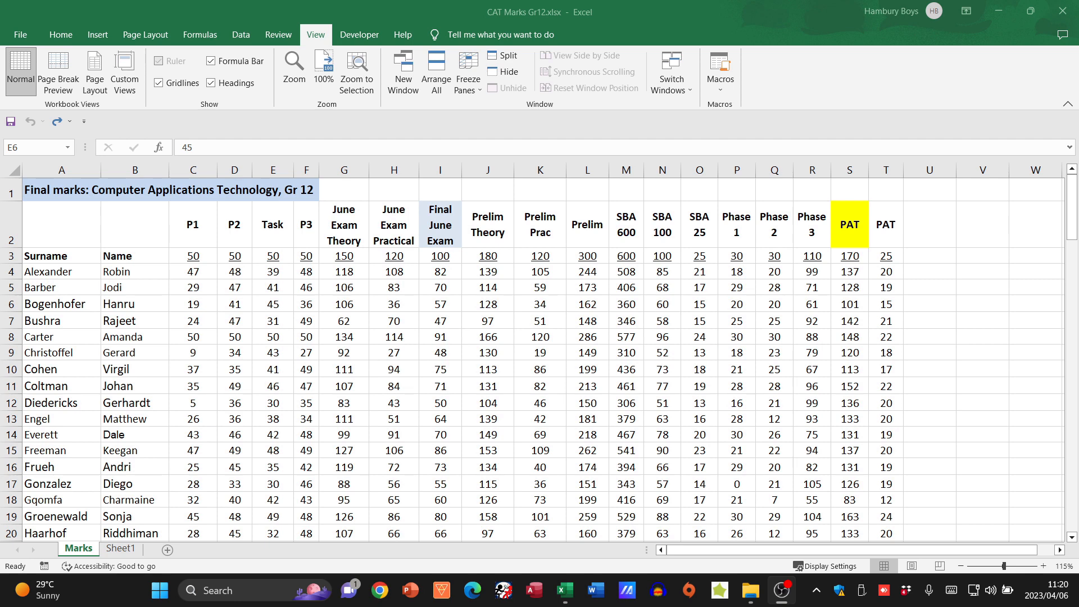
mouse_move(620, 208)
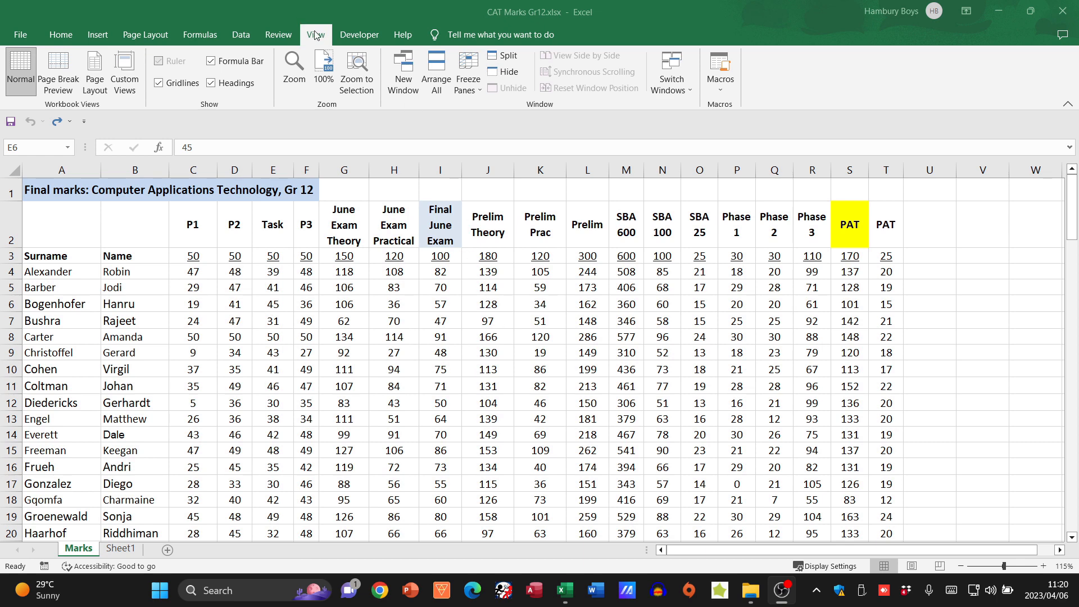
Freeze the title row with Freeze Top Row, then scroll to confirm row 1 stays visible.
left_click(272, 303)
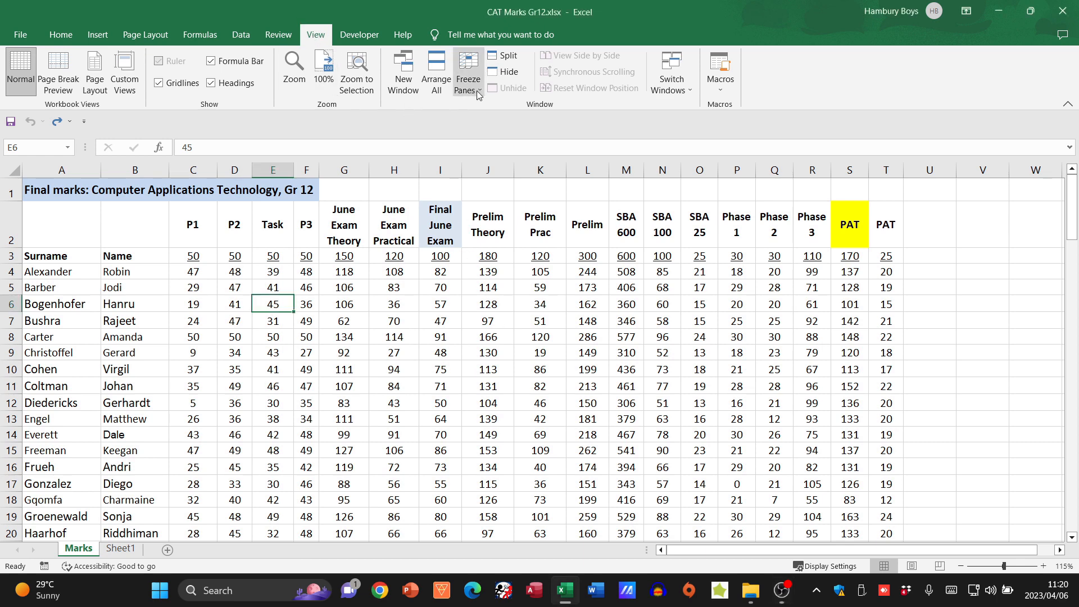
left_click(466, 73)
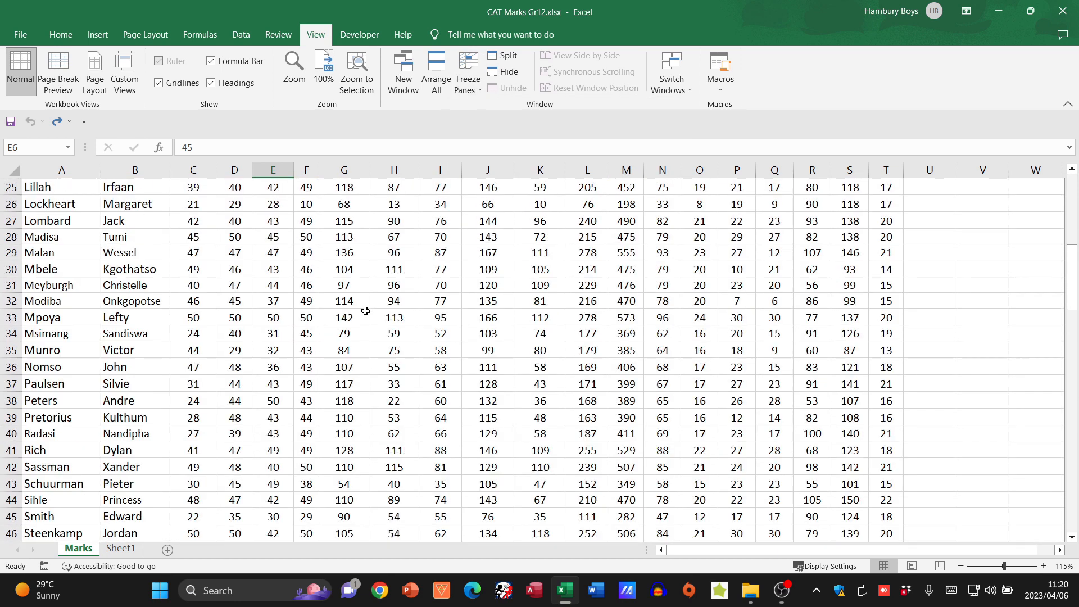
scroll("up", 3)
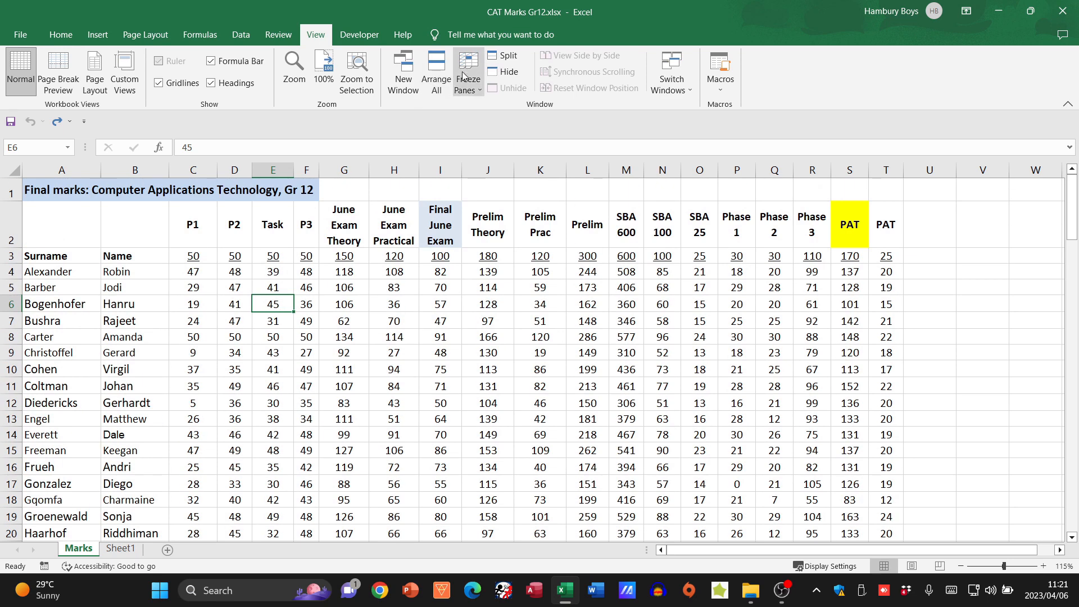
left_click(466, 71)
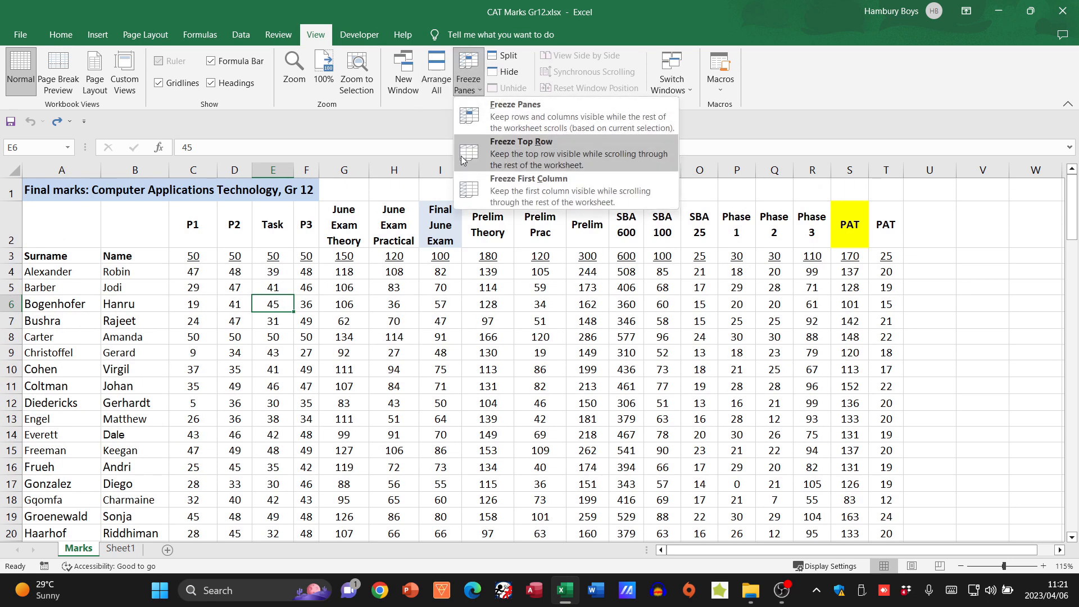
left_click(521, 153)
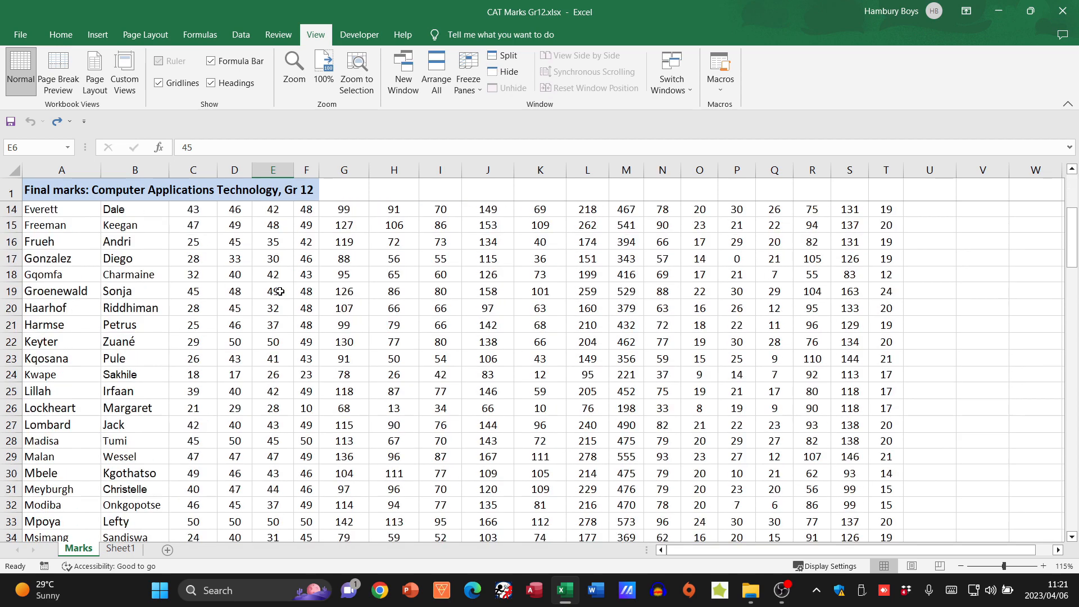
scroll("up", 3)
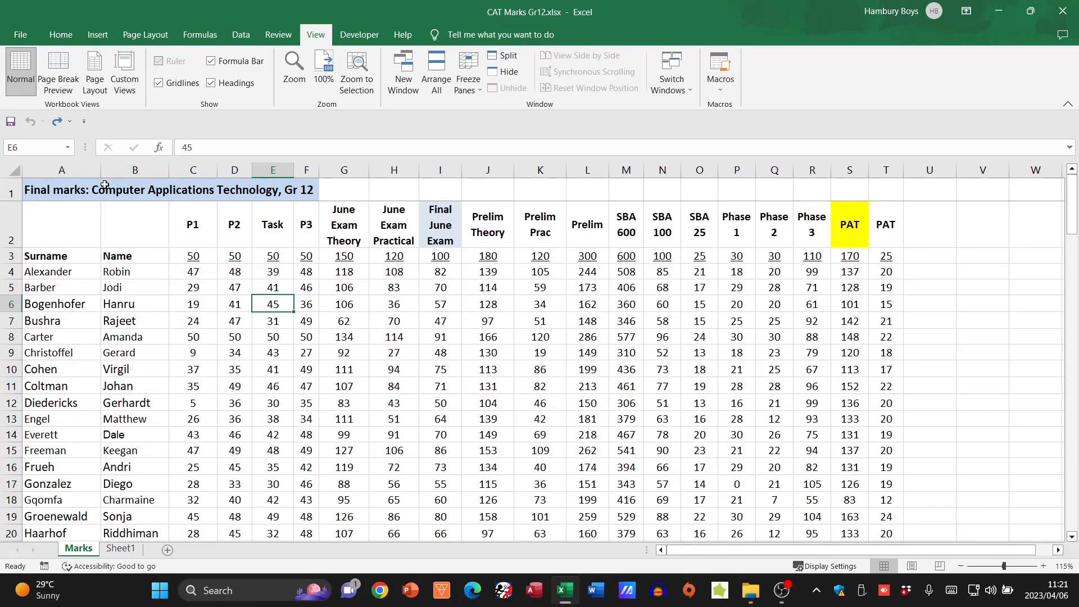
scroll("down", 3)
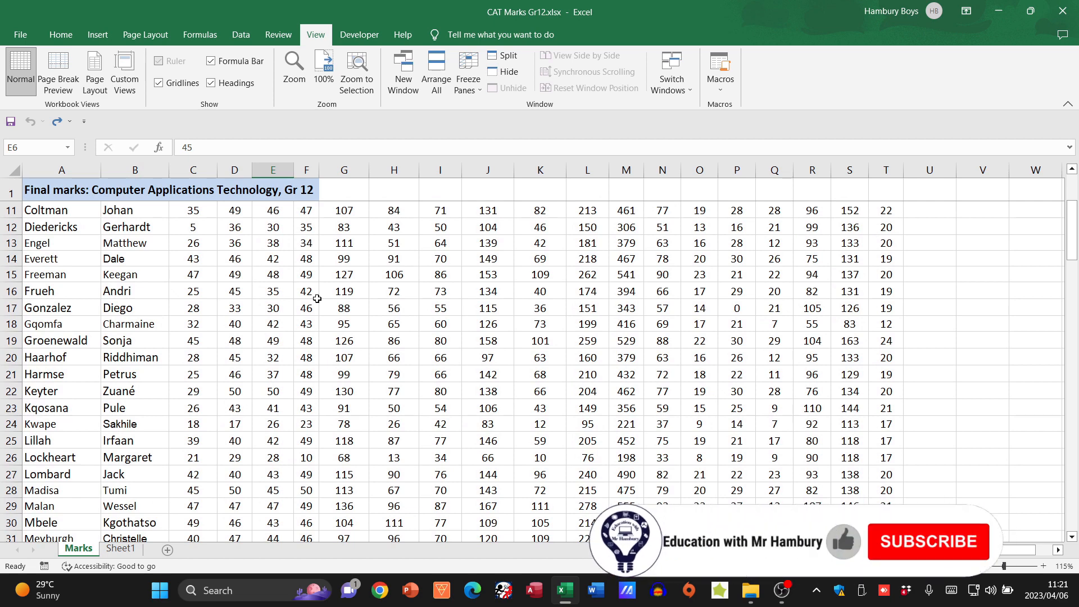
scroll("up", 3)
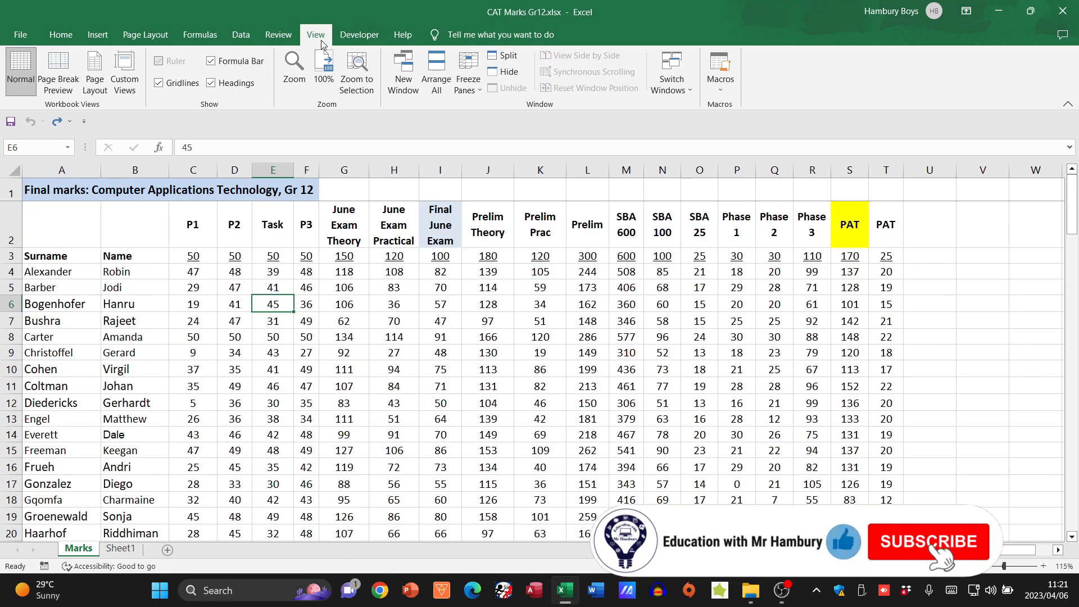
Use the Freeze Panes options on the View ribbon to fix the Surname column.
left_click(467, 71)
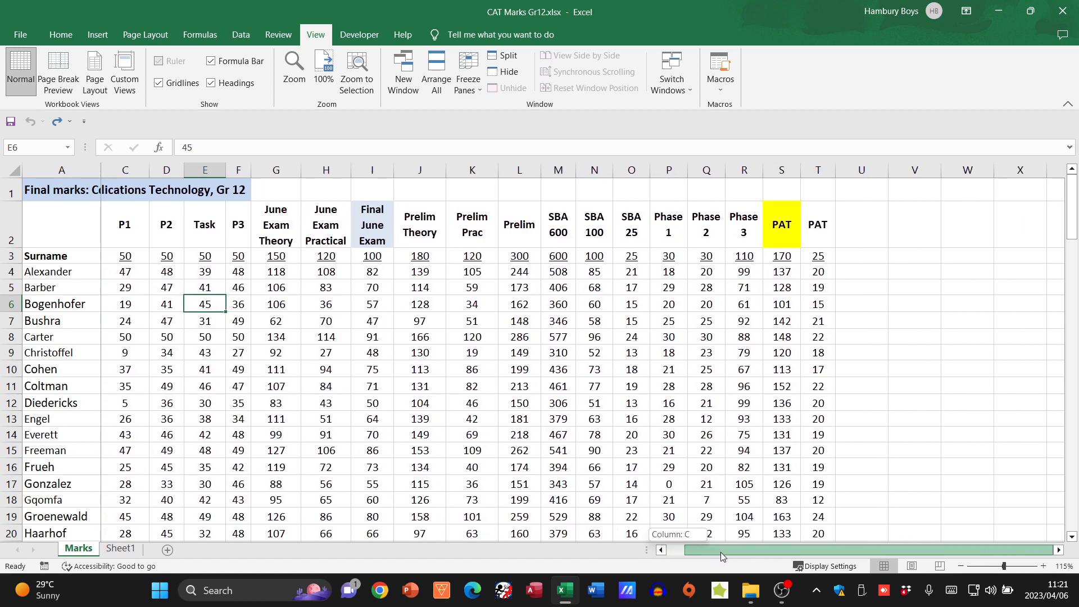
mouse_move(709, 556)
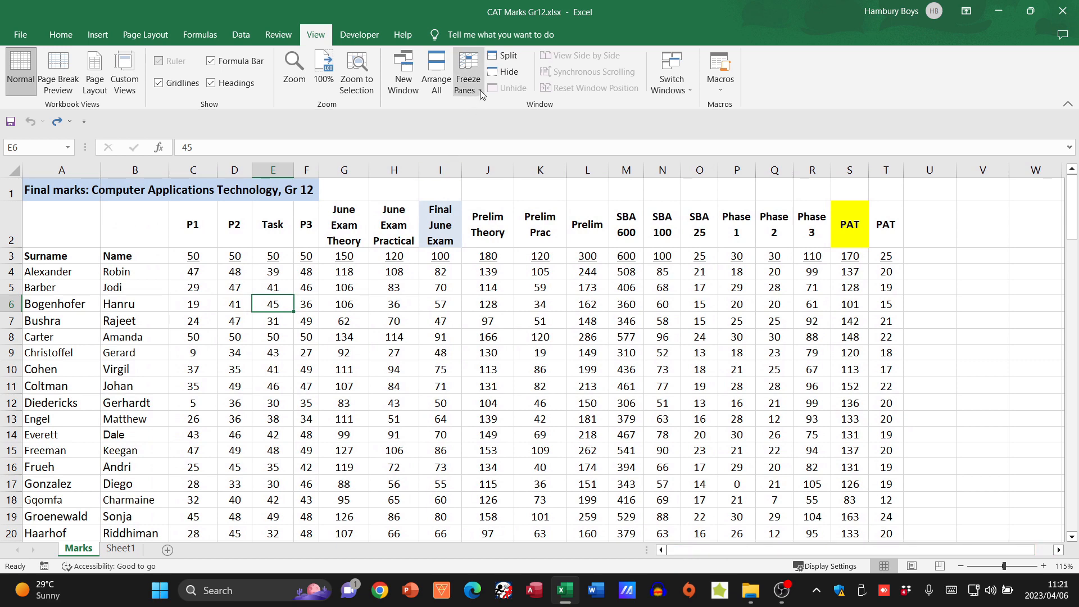
left_click(467, 71)
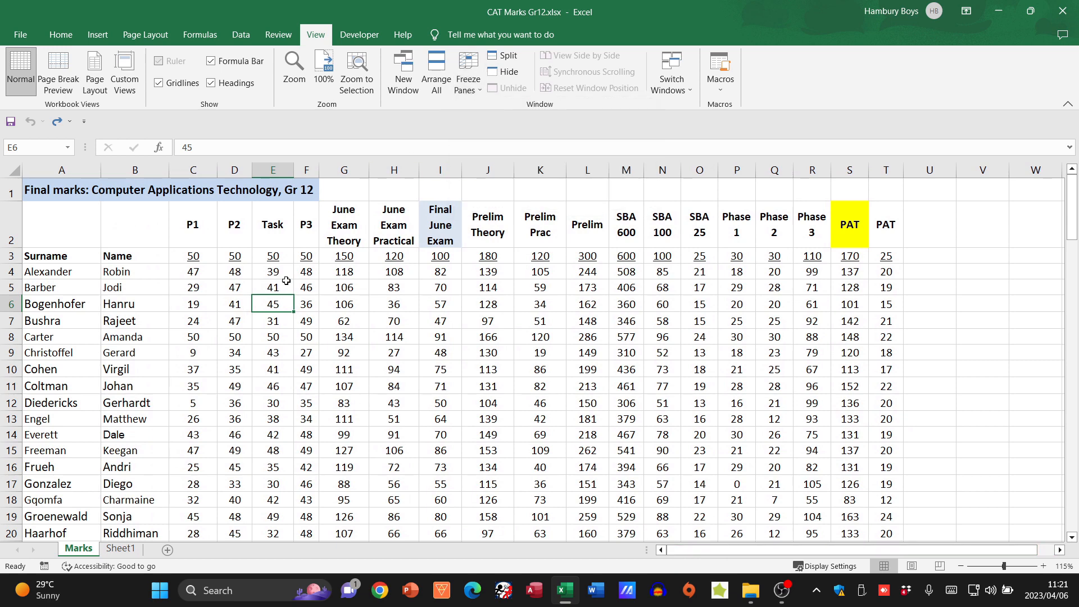
left_click(272, 287)
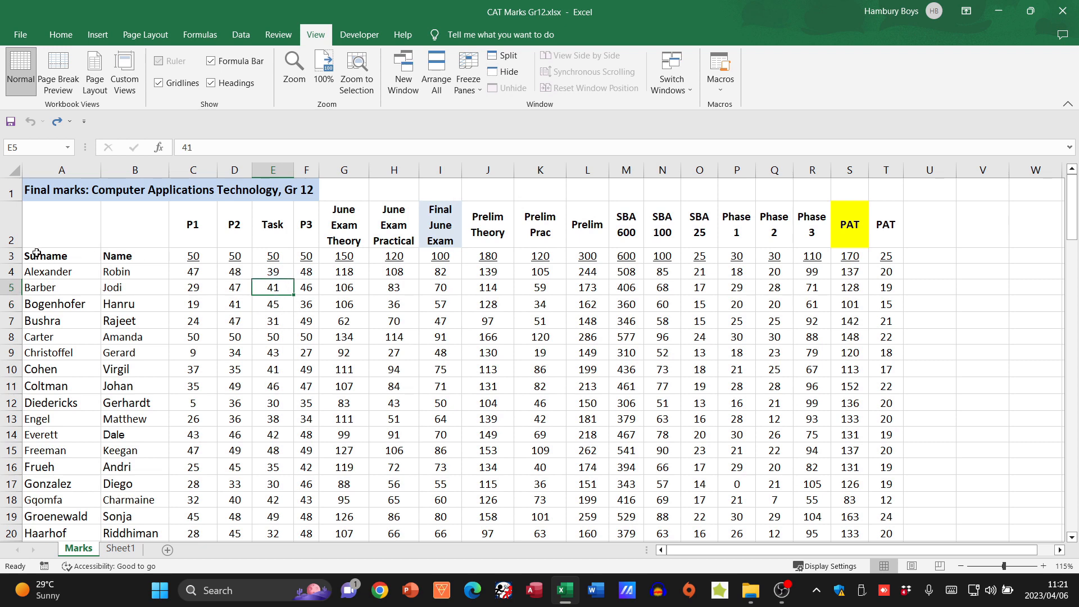
left_click(46, 255)
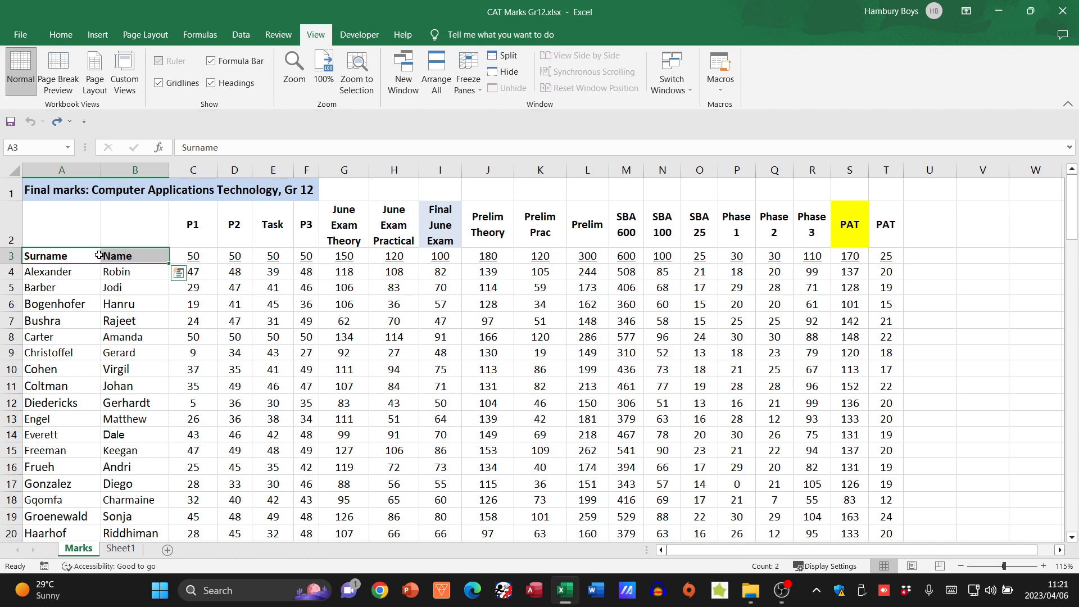
left_click_drag(61, 190, 234, 255)
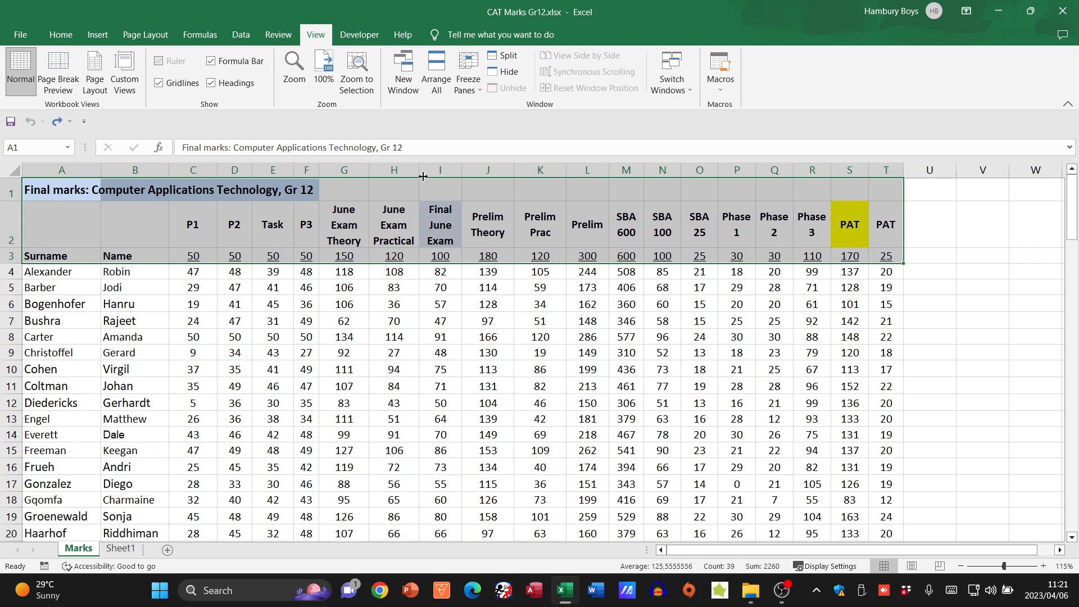
left_click(467, 71)
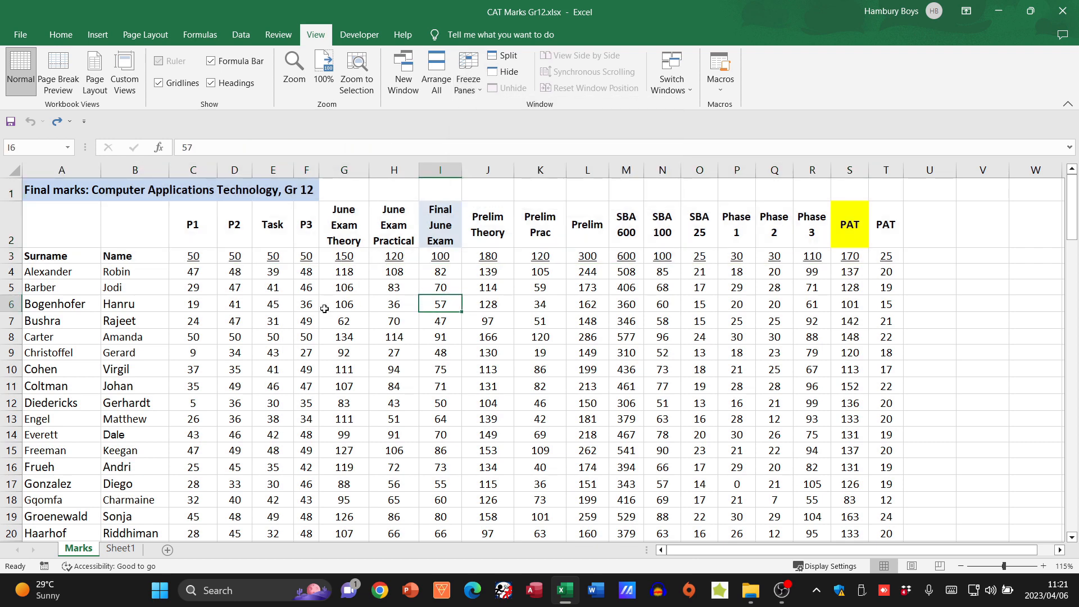
left_click(305, 304)
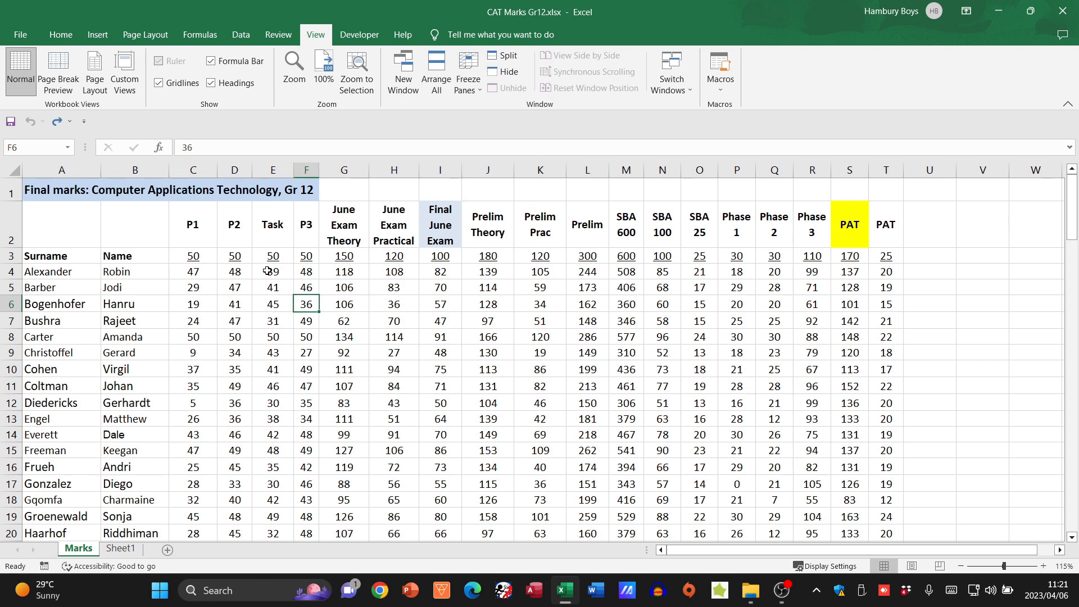
mouse_move(209, 299)
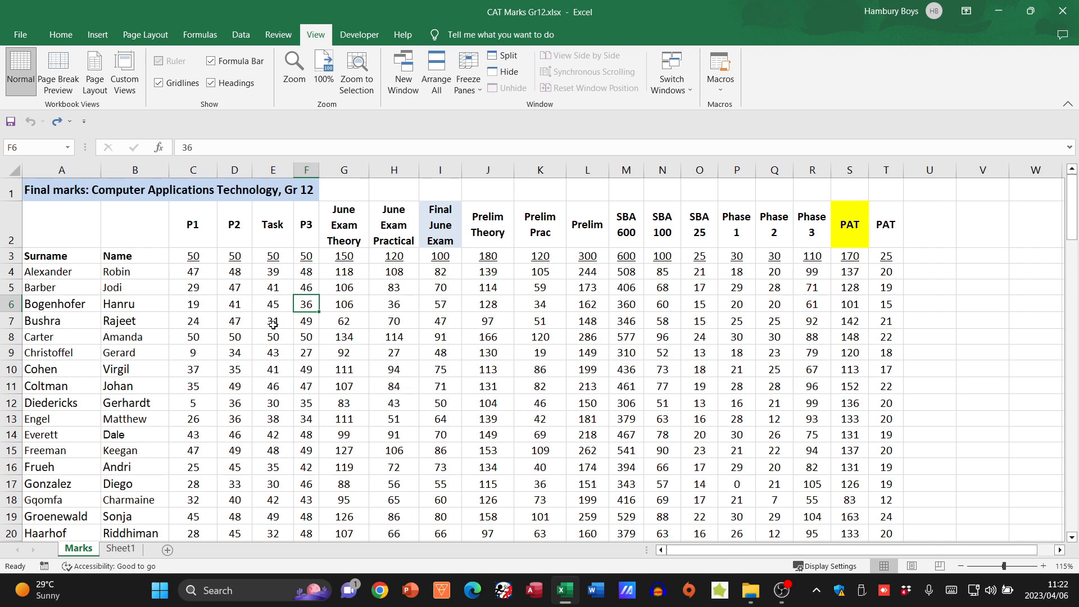
left_click(272, 320)
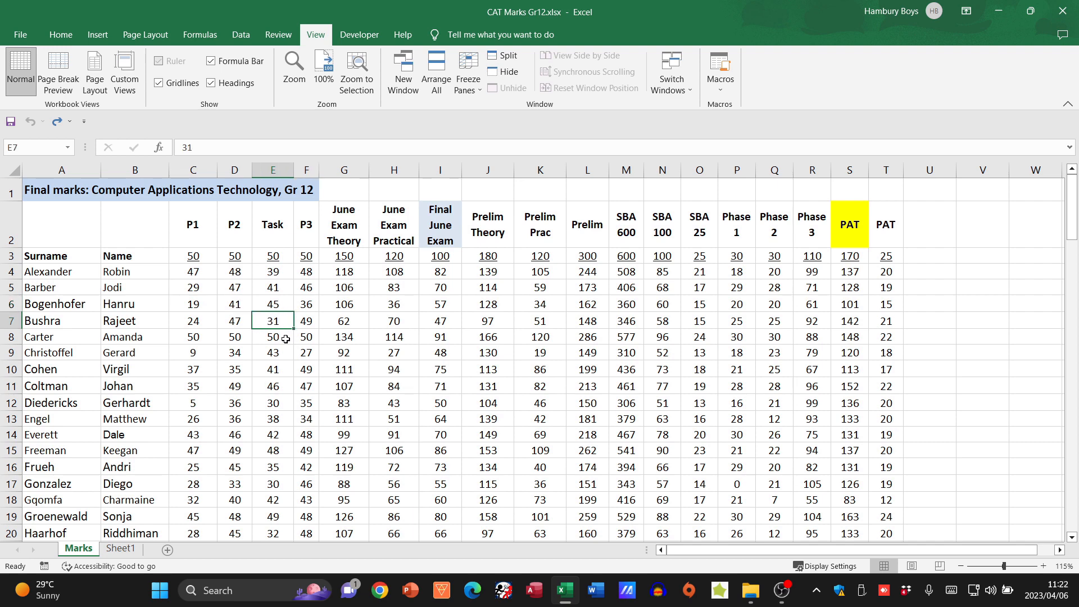
left_click(467, 70)
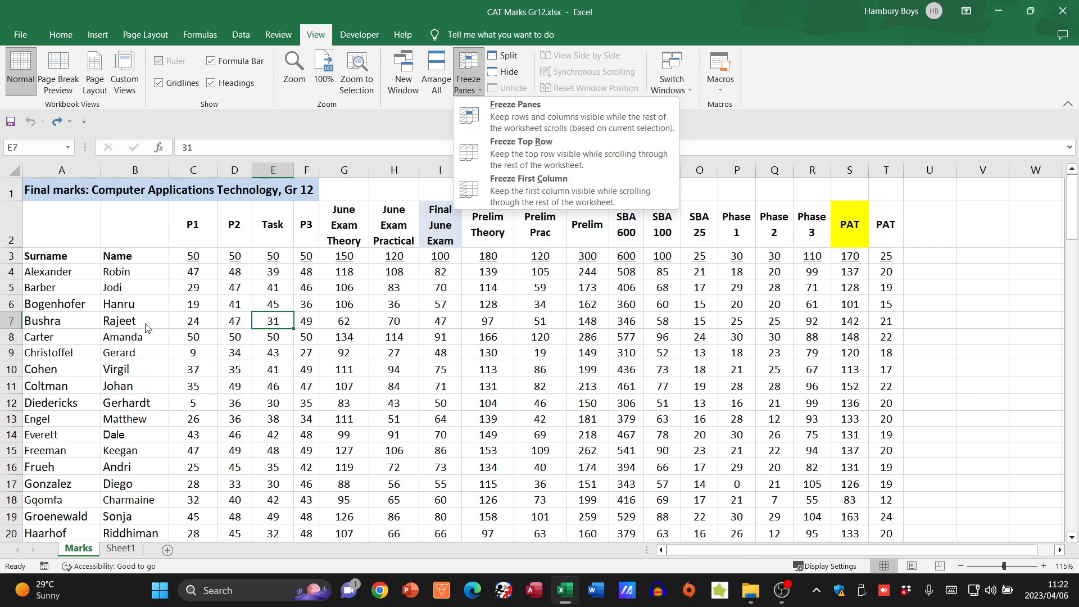
mouse_move(501, 115)
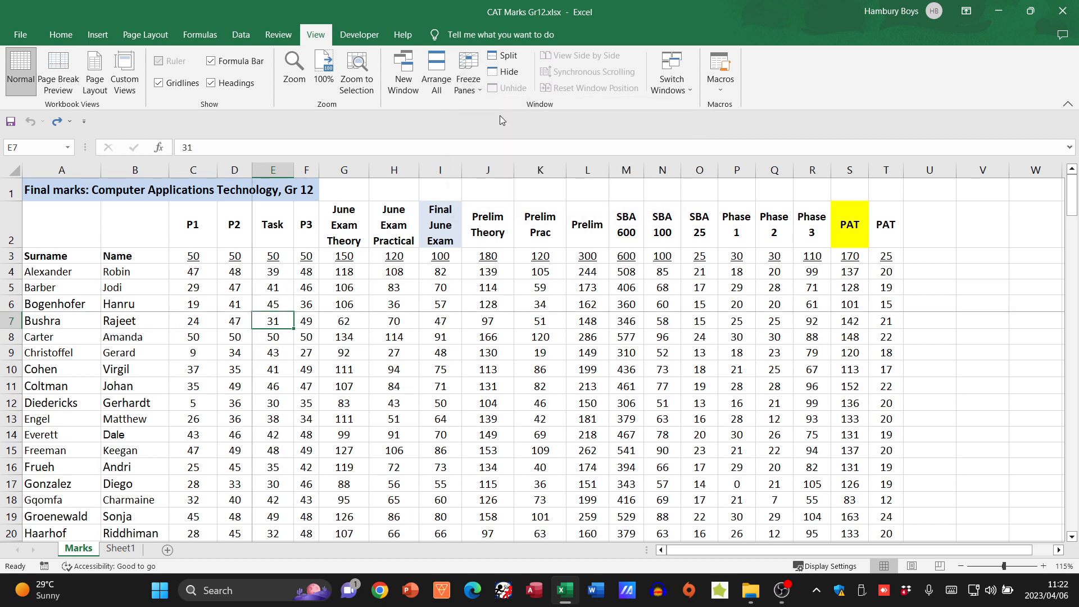
mouse_move(164, 310)
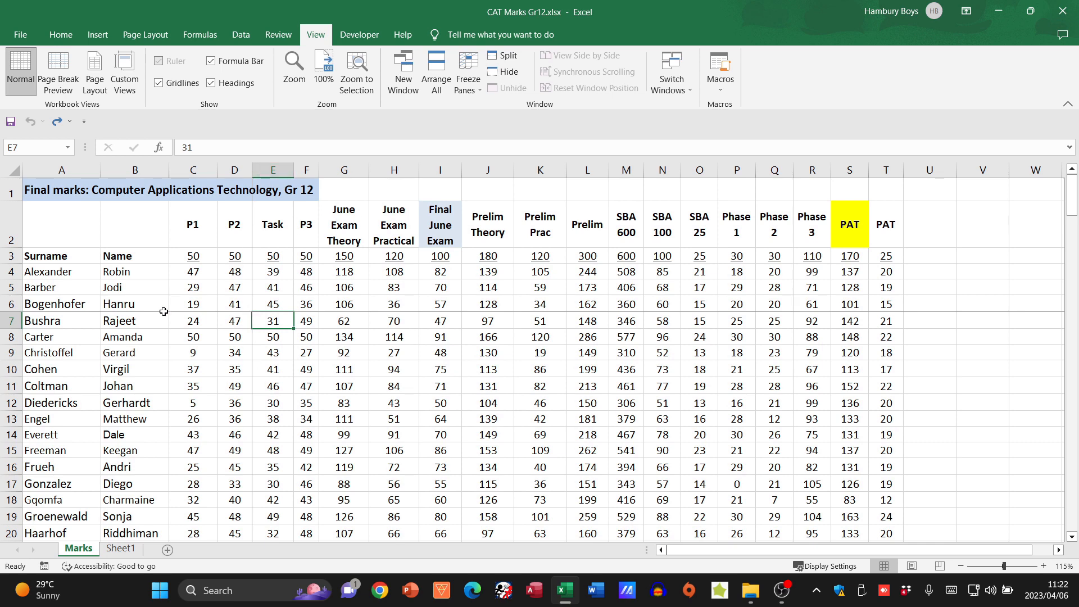
Freeze panes at C4 so the three heading rows and Surname and Name columns stay fixed.
scroll("down", 3)
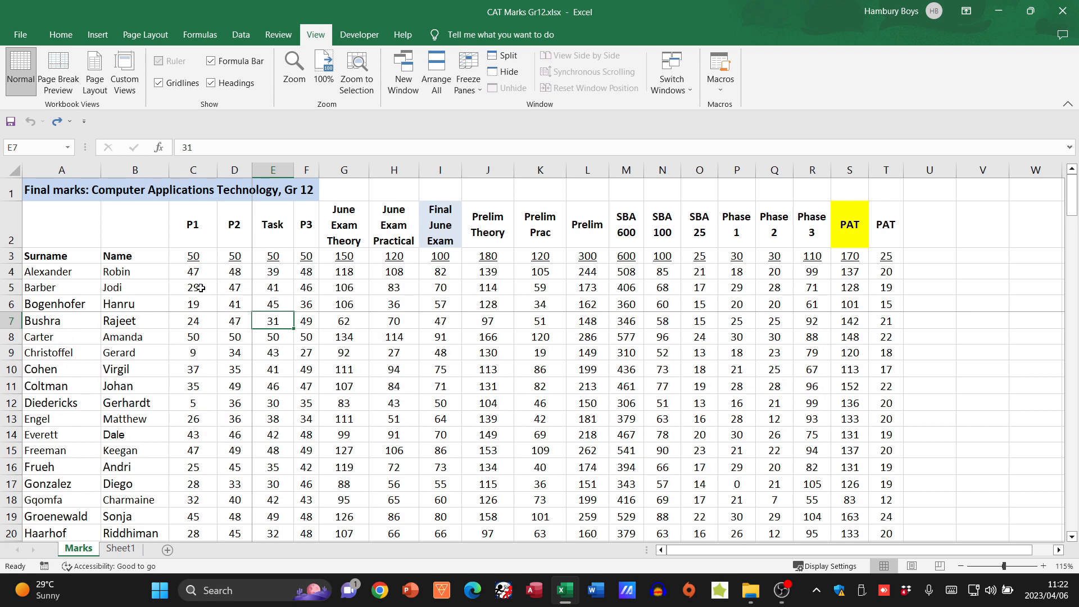
left_click(193, 271)
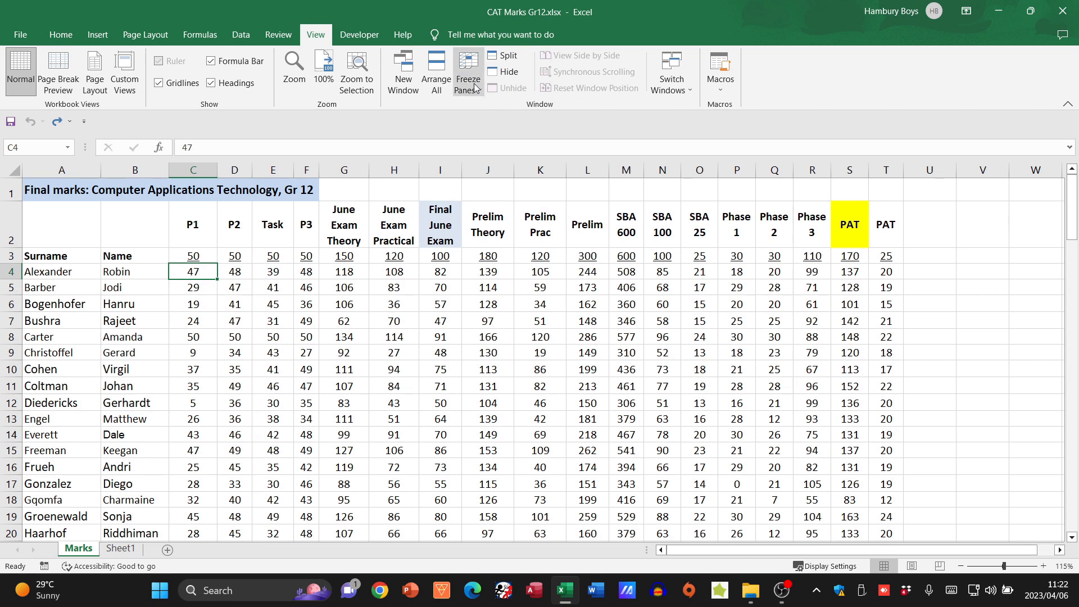
left_click(467, 71)
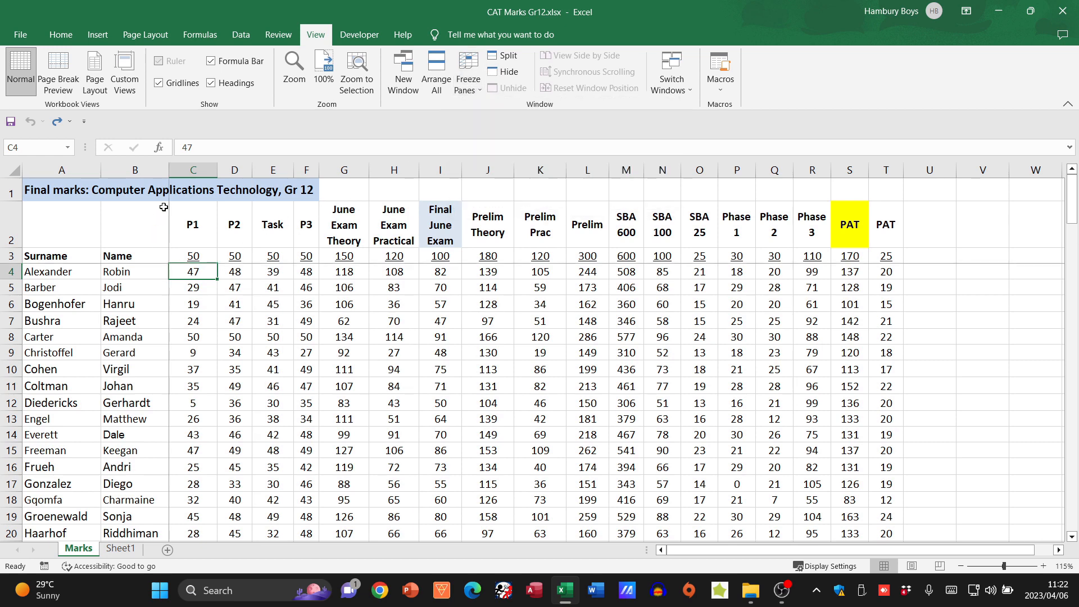
scroll("down", 3)
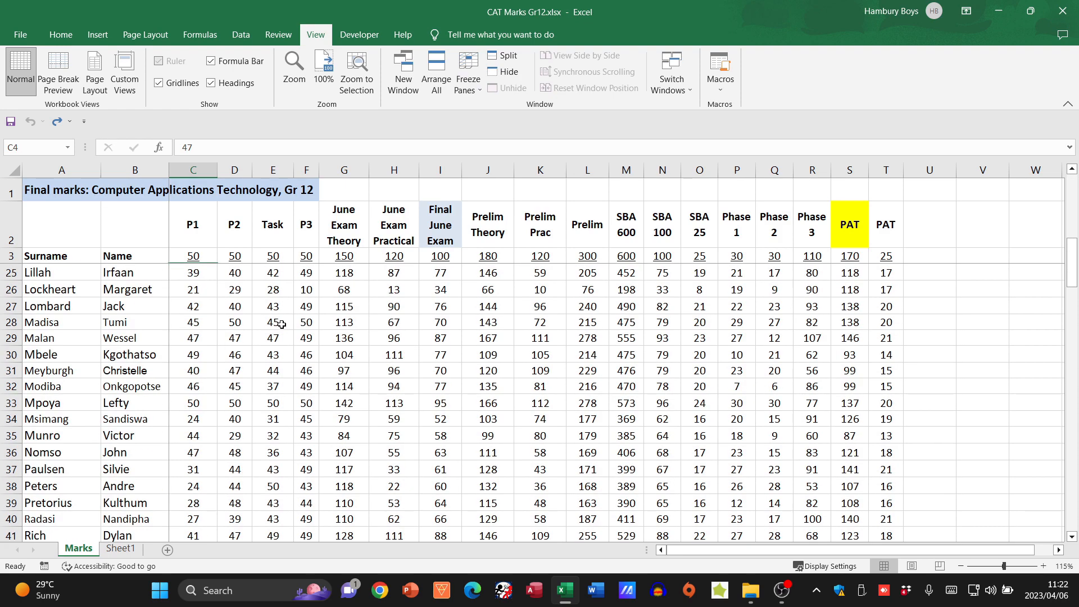
scroll("up", 3)
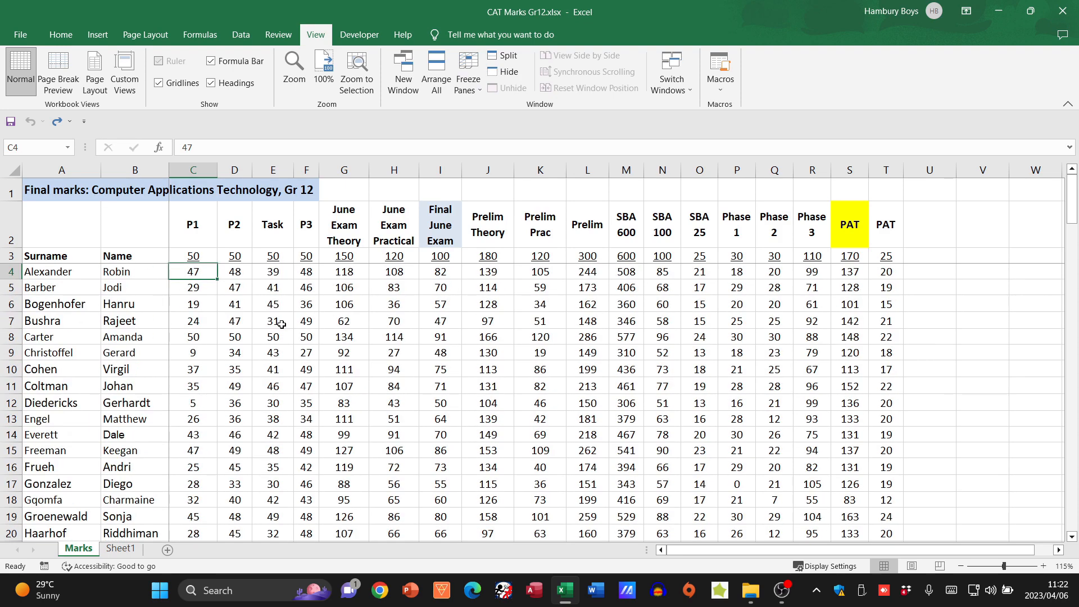
mouse_move(157, 274)
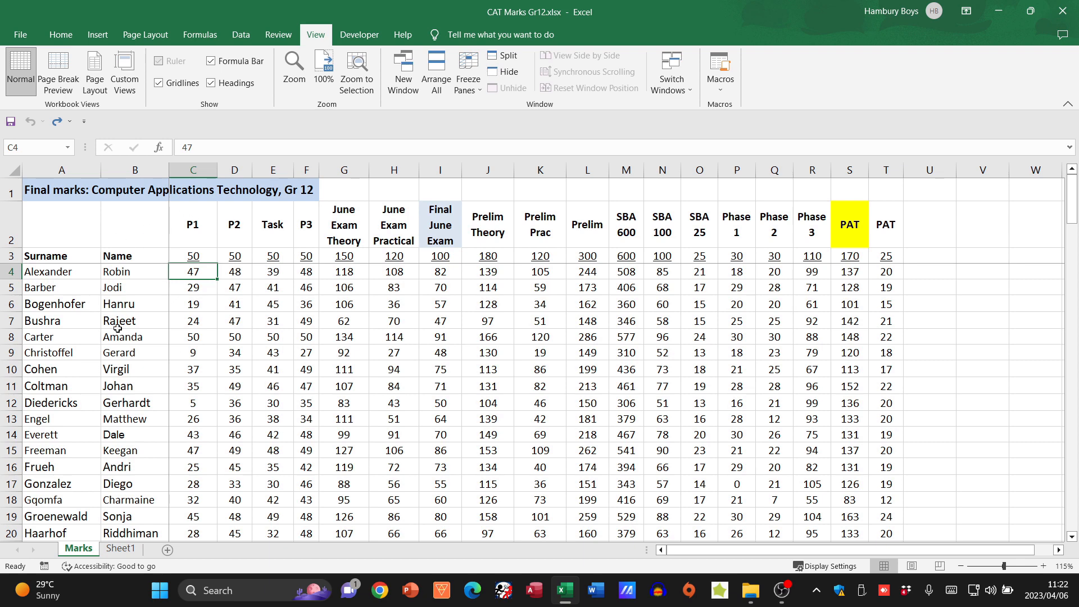
Remove the heading-and-name freeze with Unfreeze Panes and bring back the Freeze Panes choices.
left_click(466, 71)
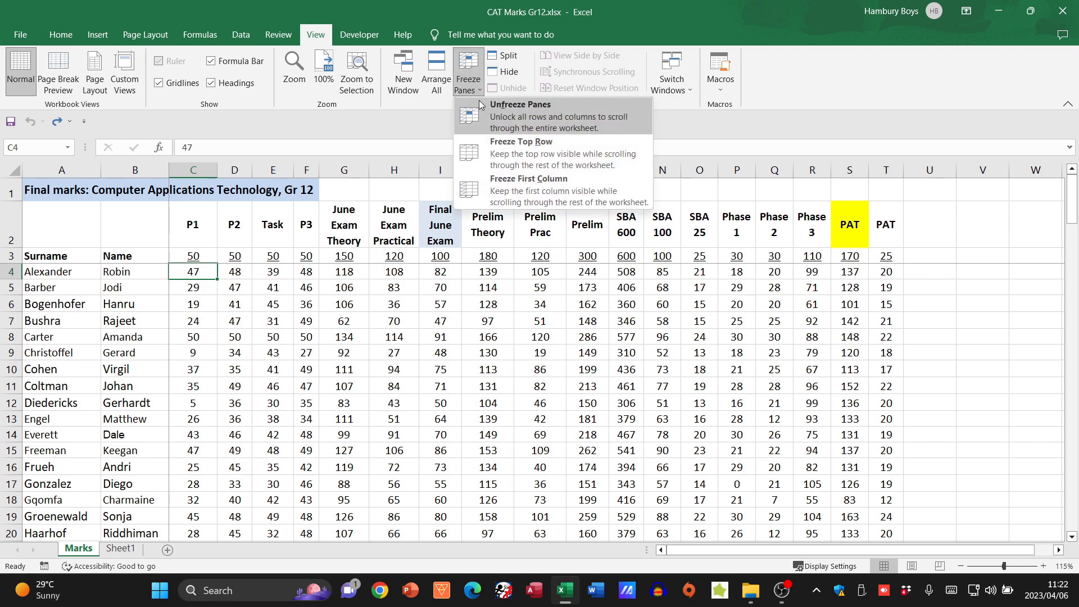
left_click(521, 104)
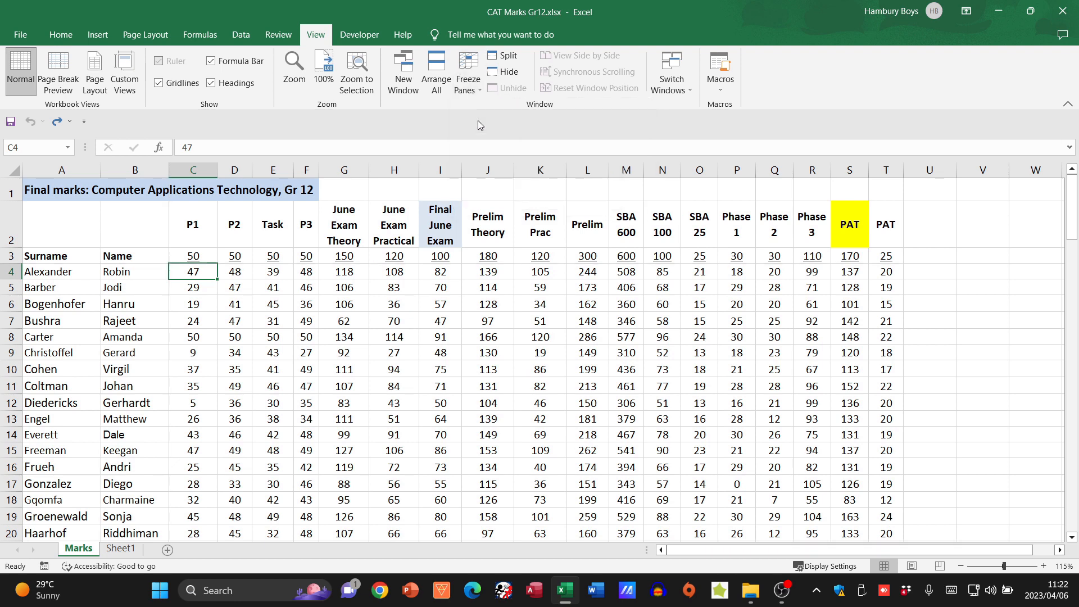
left_click(467, 71)
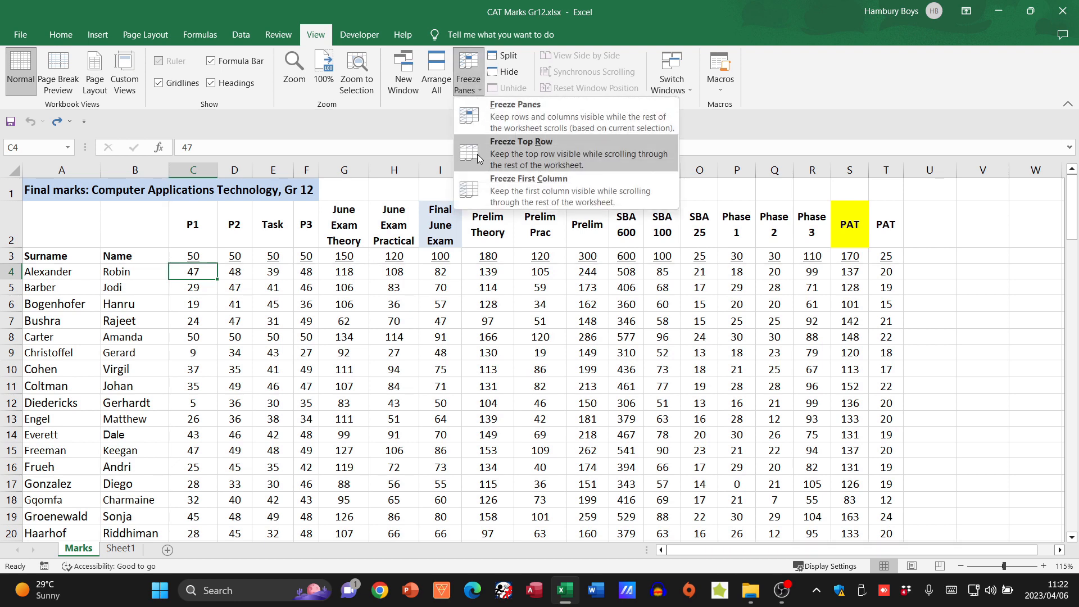
mouse_move(533, 195)
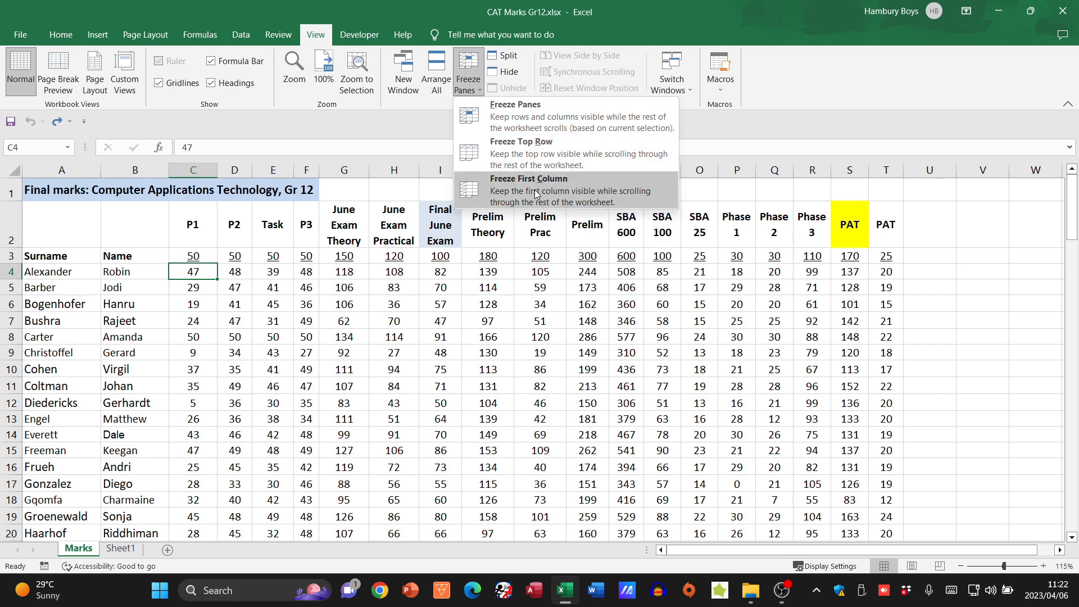